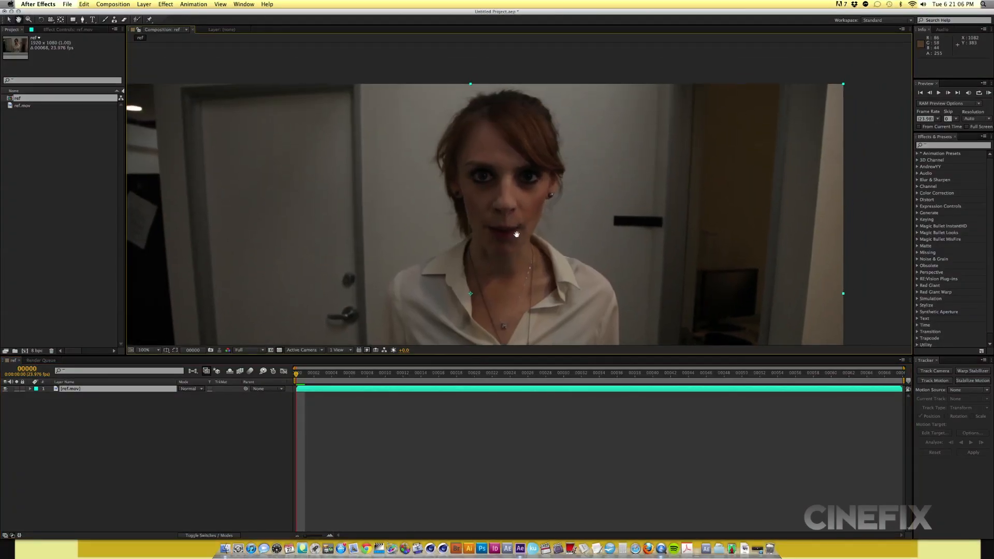
Set Null 1 as the motion target in Edit Target and apply the tracked eye motion to it.
click(933, 380)
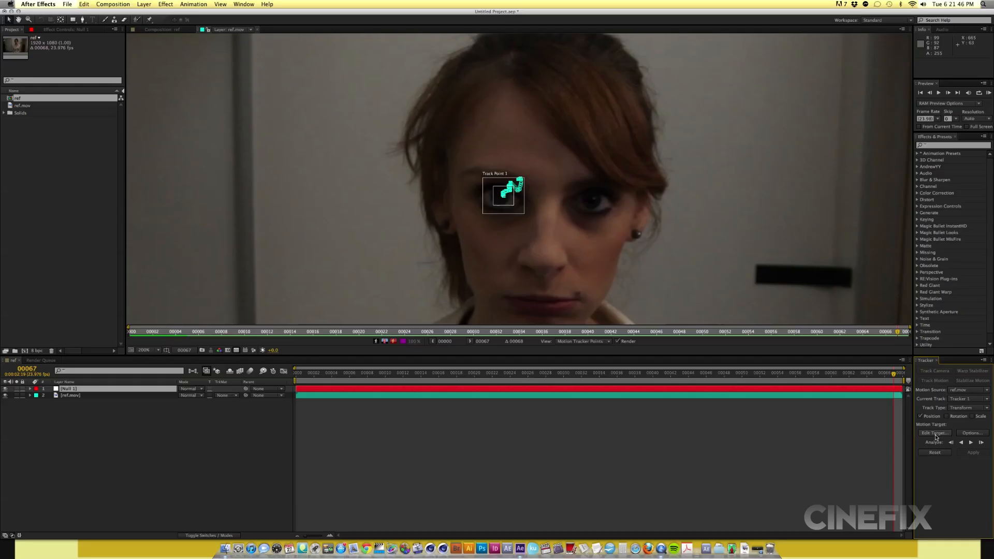
click(933, 433)
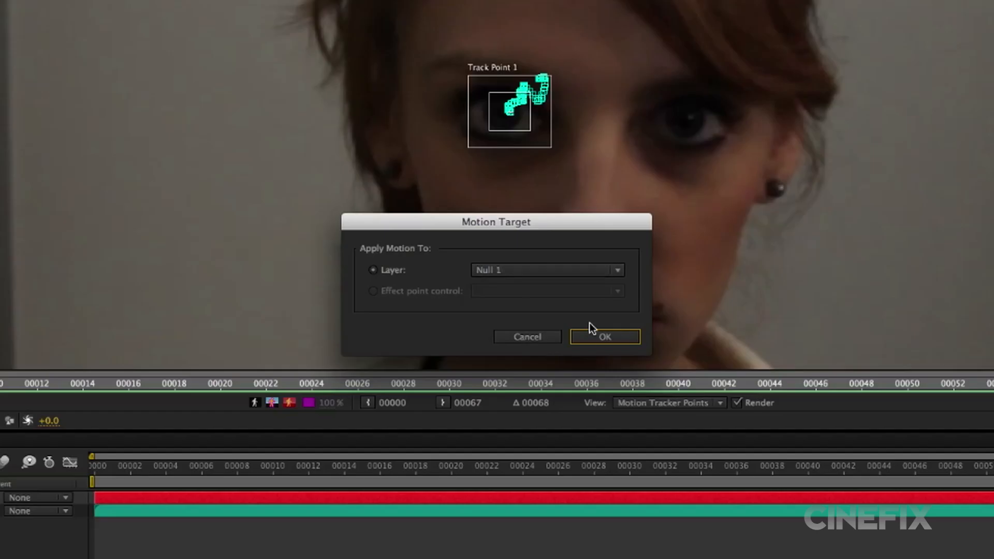
click(603, 337)
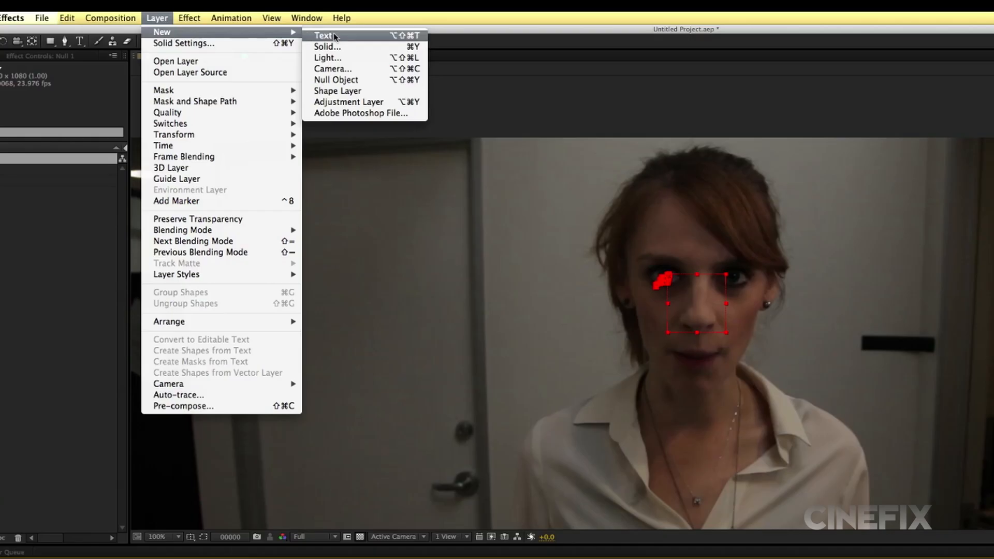
Create solid OPTICAL EYE LEFT with Video Copilot Optical Flares applied and its blending mode set to Screen.
click(328, 46)
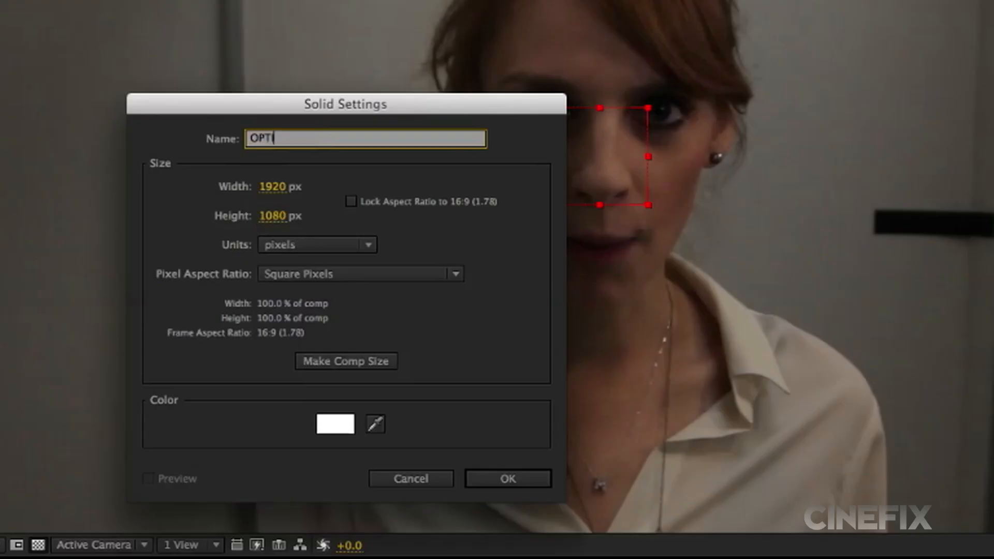
click(506, 478)
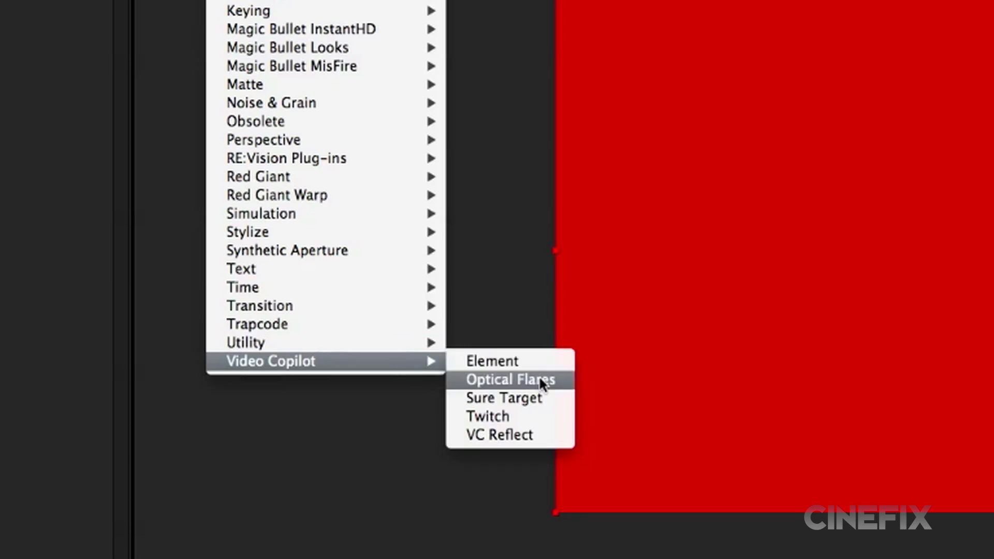
click(511, 379)
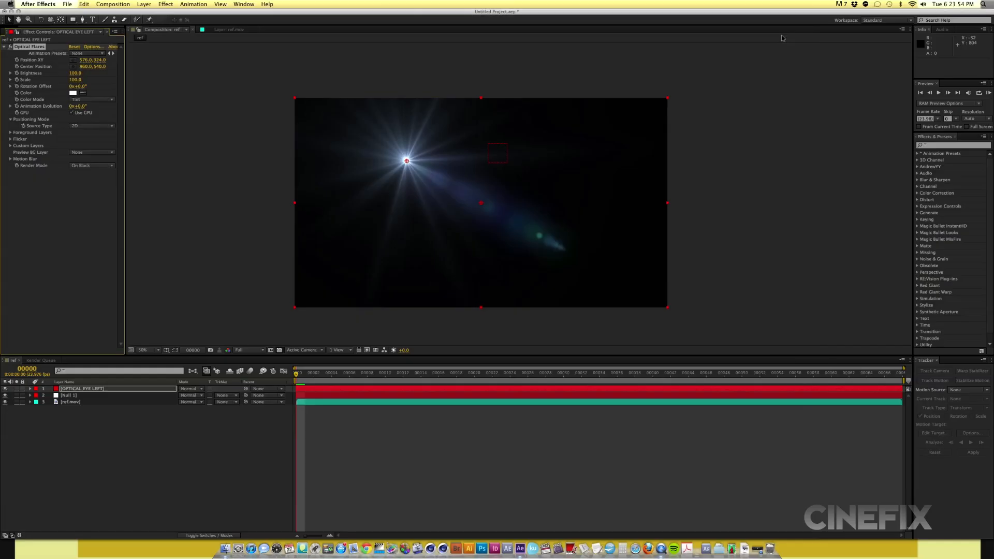
click(190, 388)
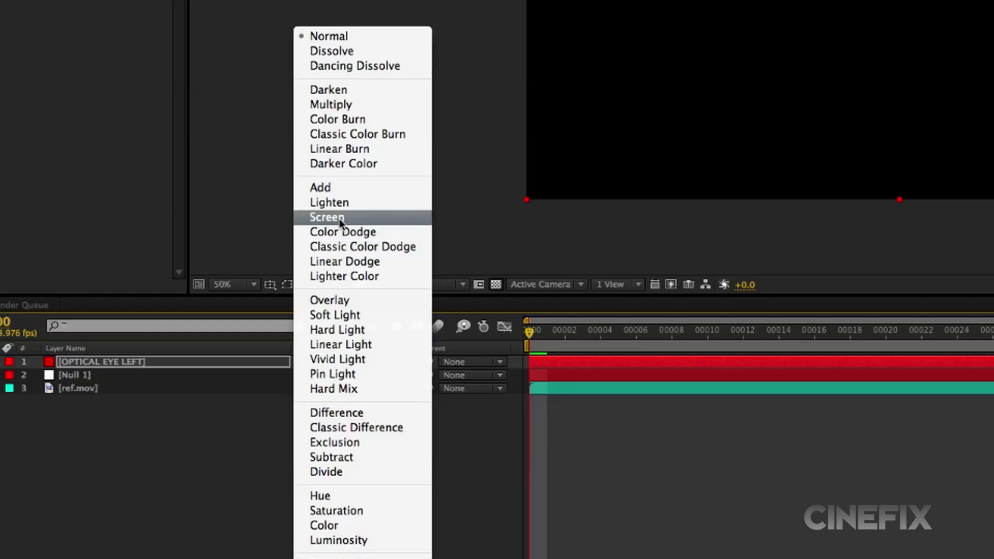
click(327, 217)
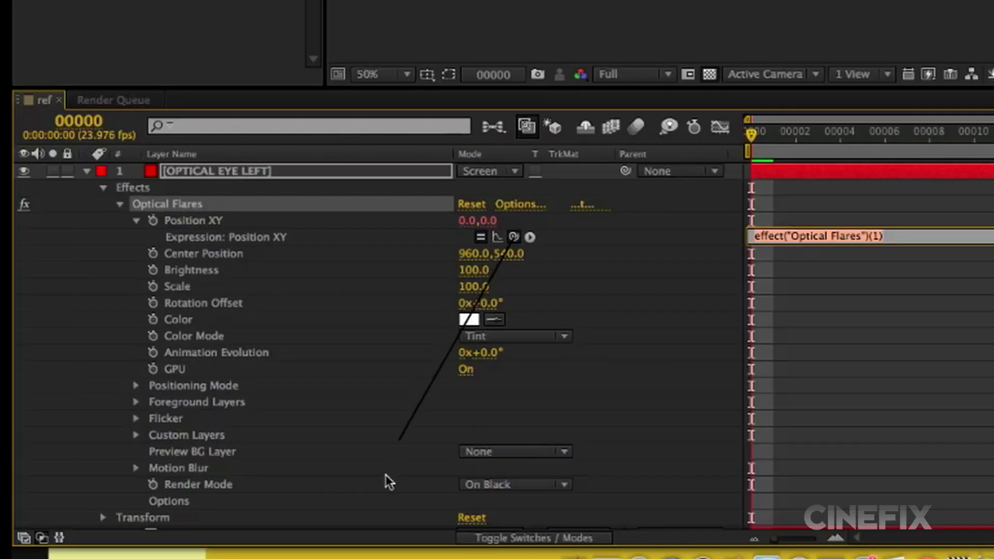
Link the Optical Flares Position XY expression to Null 1's Position via pick-whip.
scroll(down, 3)
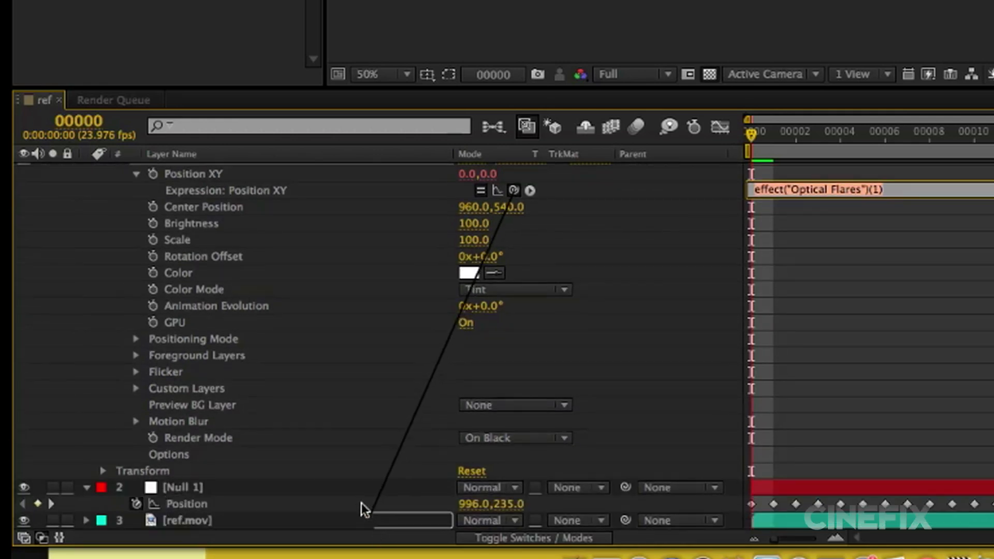